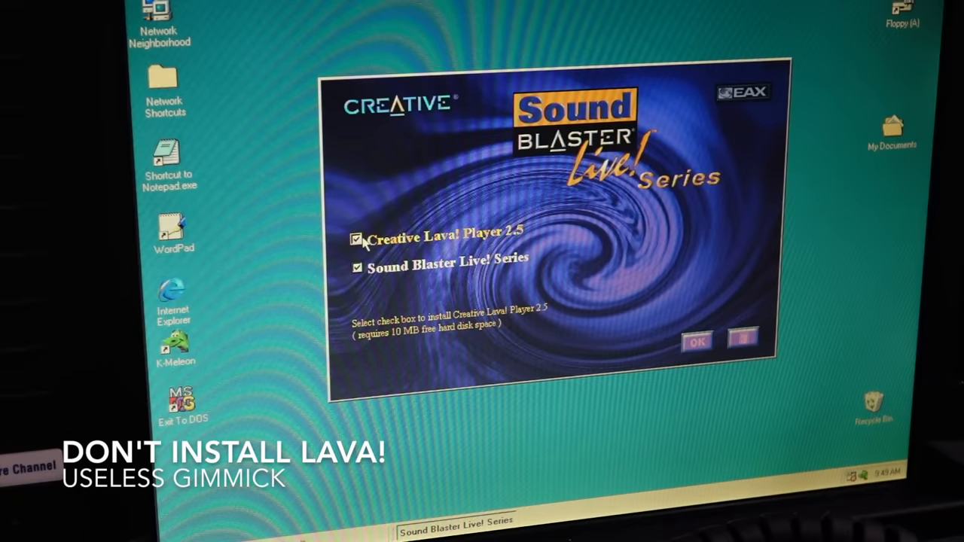
Run the Sound Blaster Live! custom install without the Lava! Player, keeping the 2 Speakers preset.
{"action": "left_click", "coordinate": [359, 235]}
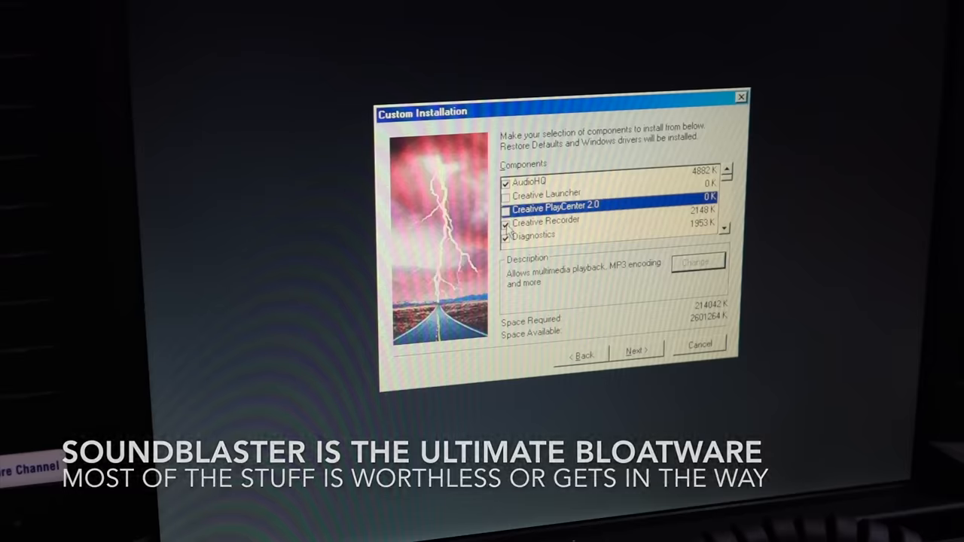
{"action": "left_click", "coordinate": [635, 350]}
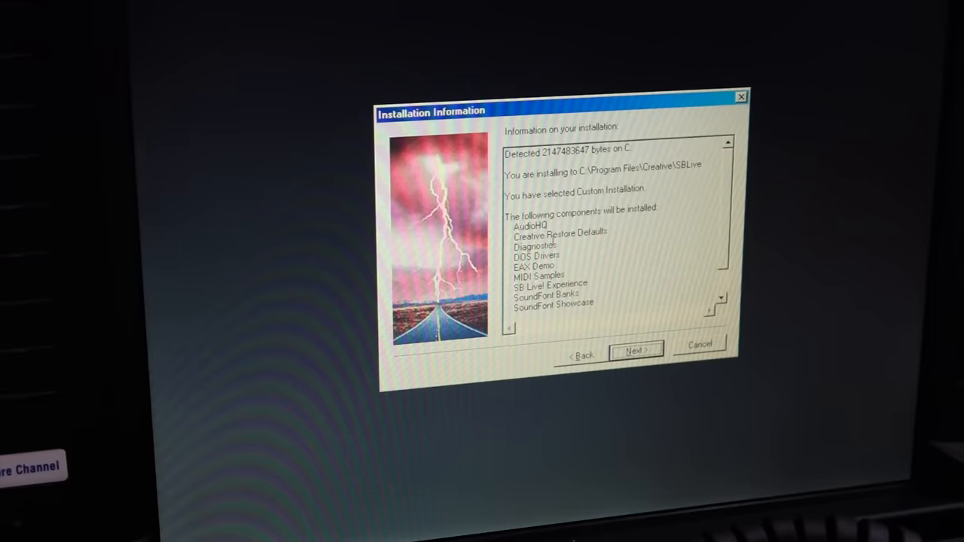
{"action": "left_click", "coordinate": [635, 349]}
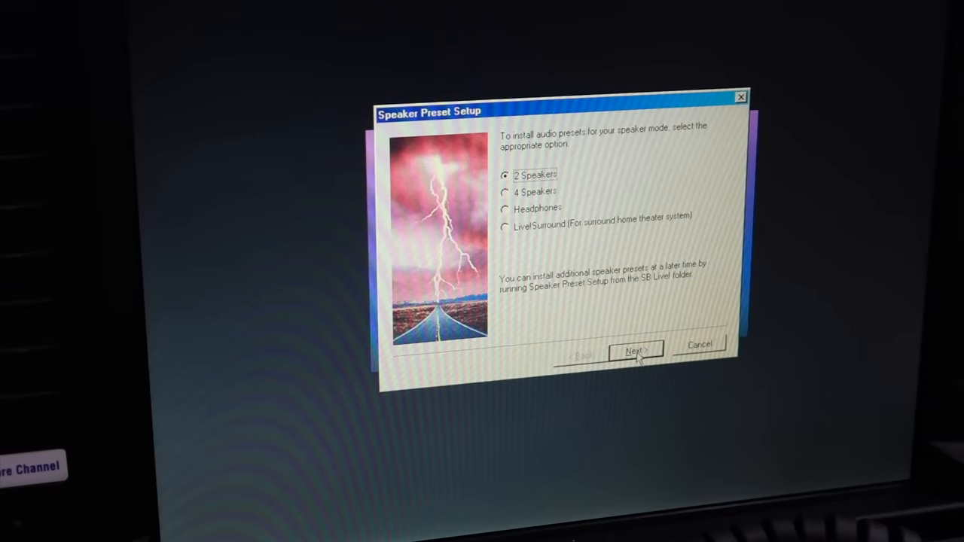
{"action": "left_click", "coordinate": [636, 350]}
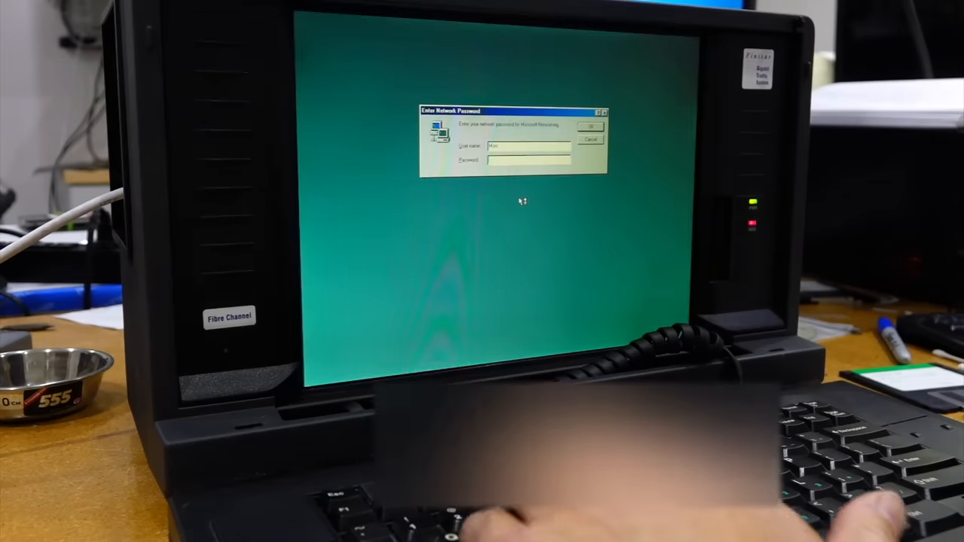
Log on with the network password and start the Add New Hardware Wizard for the PCI audio device.
{"action": "type", "text": "password"}
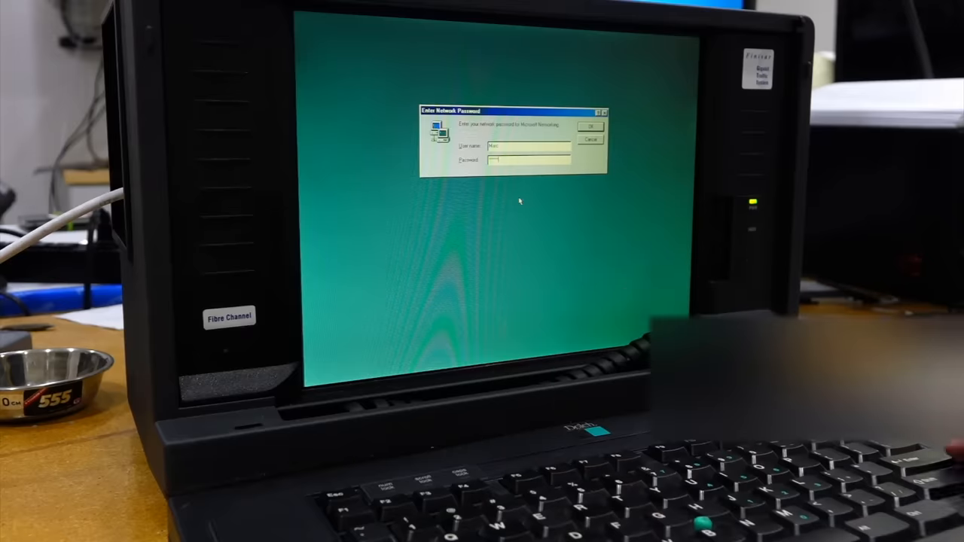
{"action": "left_click", "coordinate": [590, 127]}
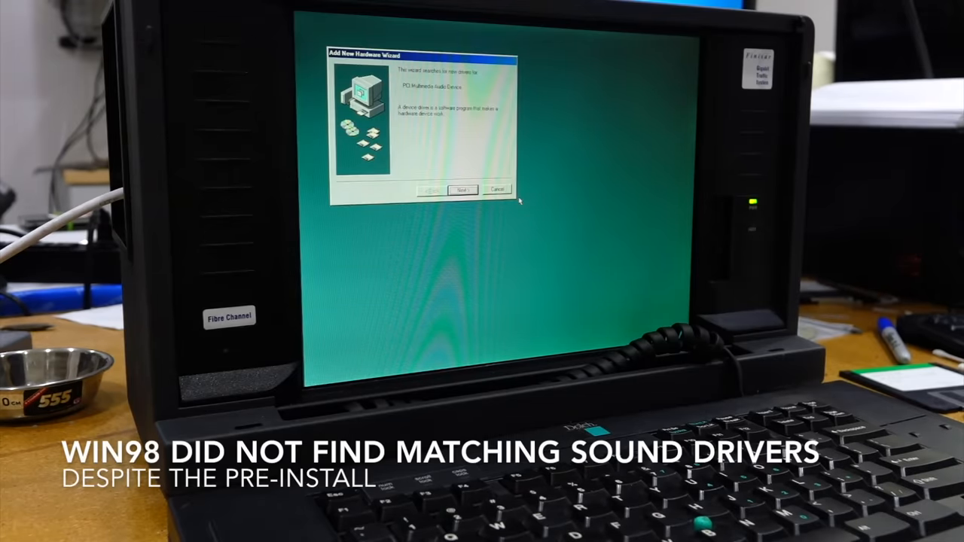
{"action": "left_click", "coordinate": [461, 190]}
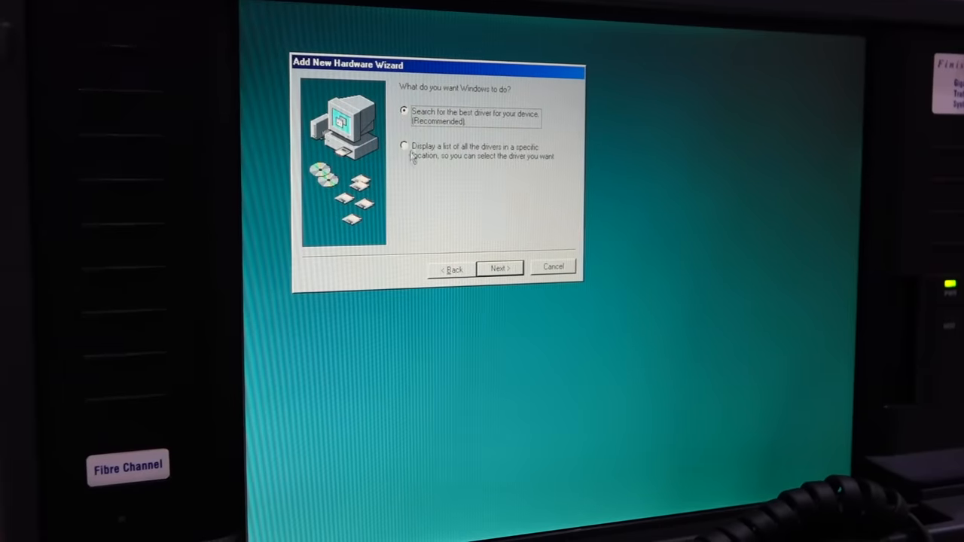
Pick the Creative SB Live! series driver from the Sound, video and game controllers list.
{"action": "left_click", "coordinate": [405, 145]}
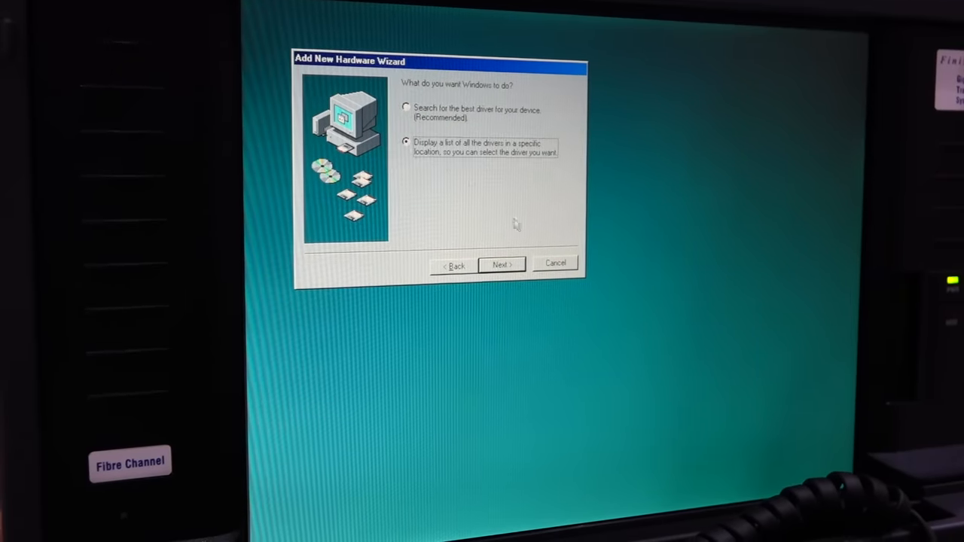
{"action": "left_click", "coordinate": [501, 265]}
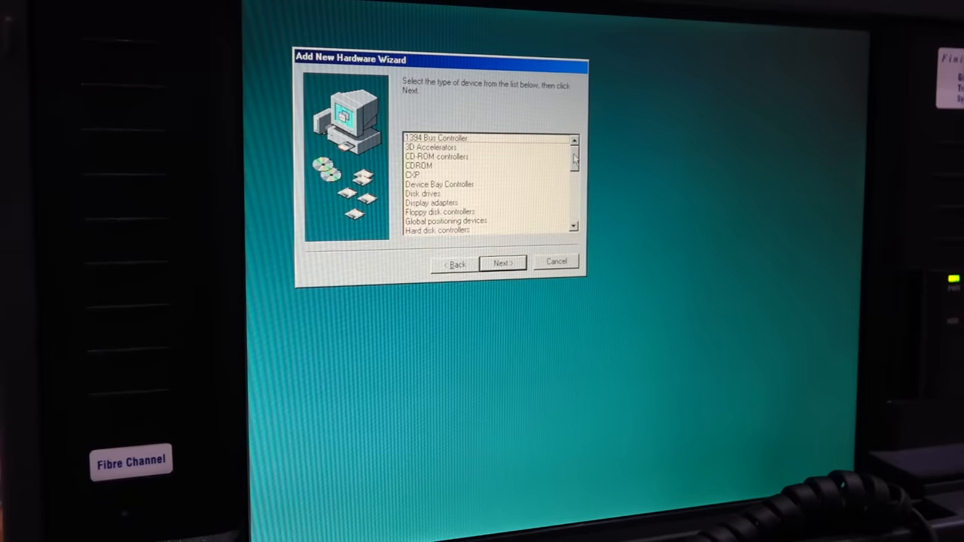
{"action": "scroll", "scroll_direction": "down", "scroll_amount": 3}
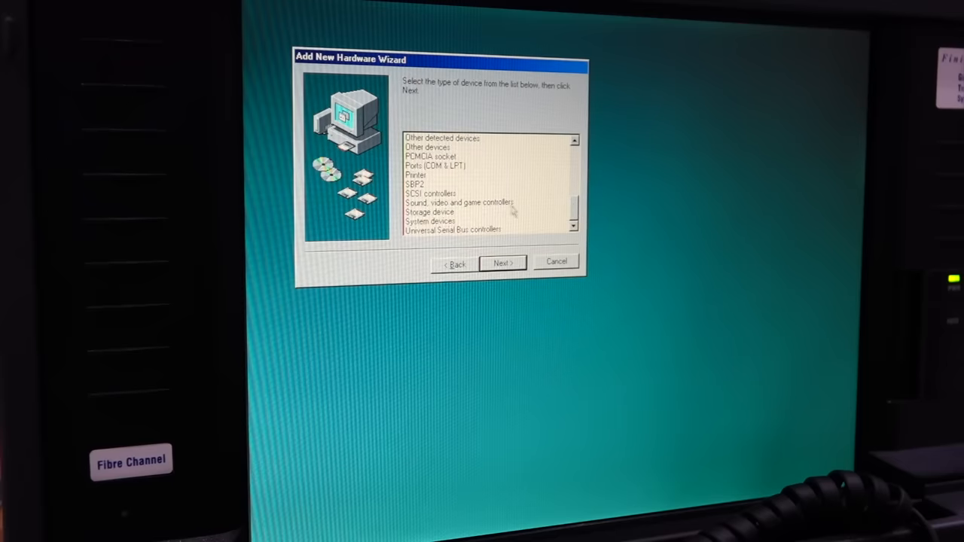
{"action": "left_click", "coordinate": [503, 264]}
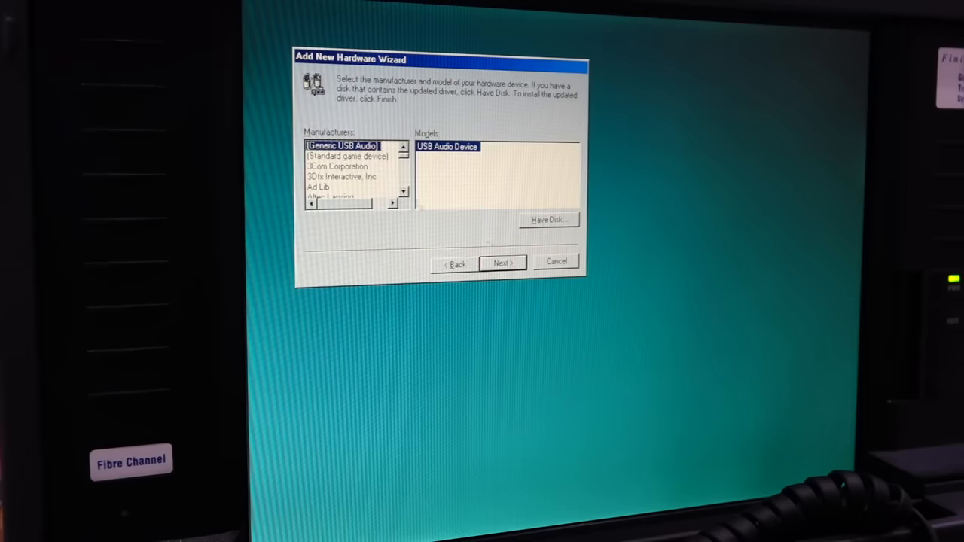
{"action": "left_click", "coordinate": [404, 193]}
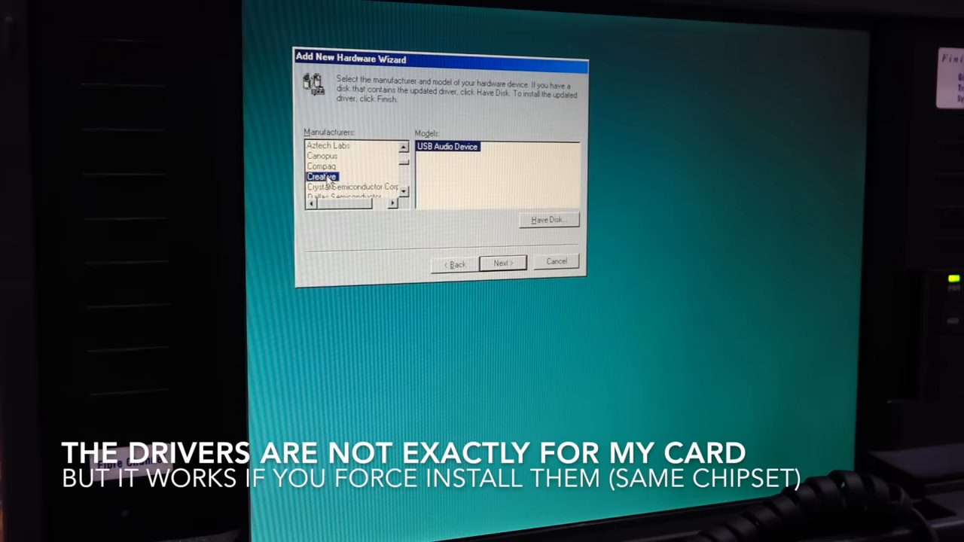
{"action": "left_click", "coordinate": [322, 174]}
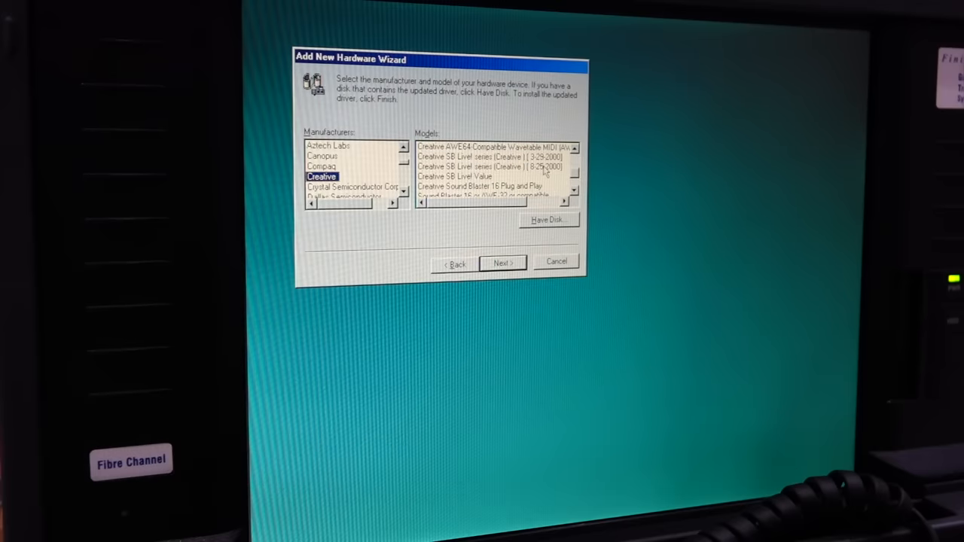
{"action": "left_click", "coordinate": [488, 165]}
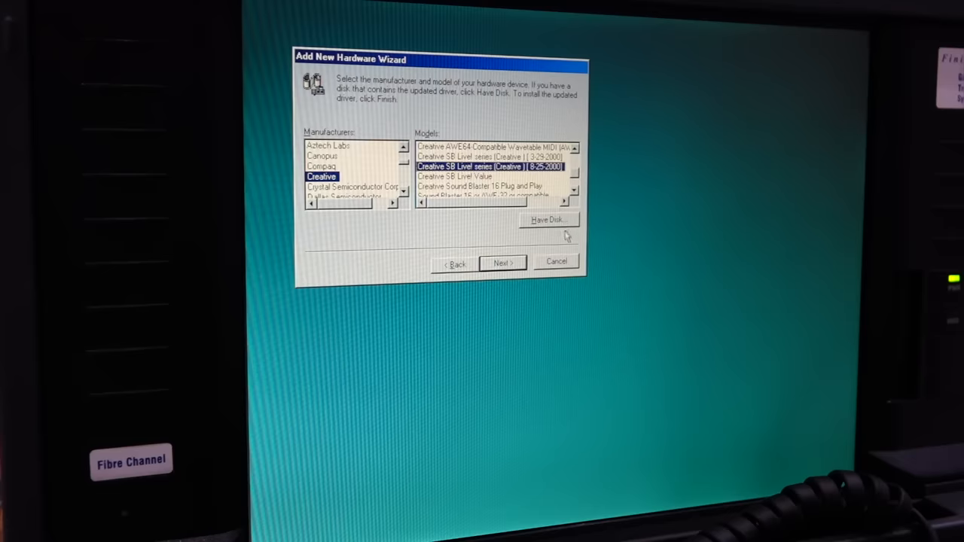
{"action": "mouse_move", "coordinate": [503, 265]}
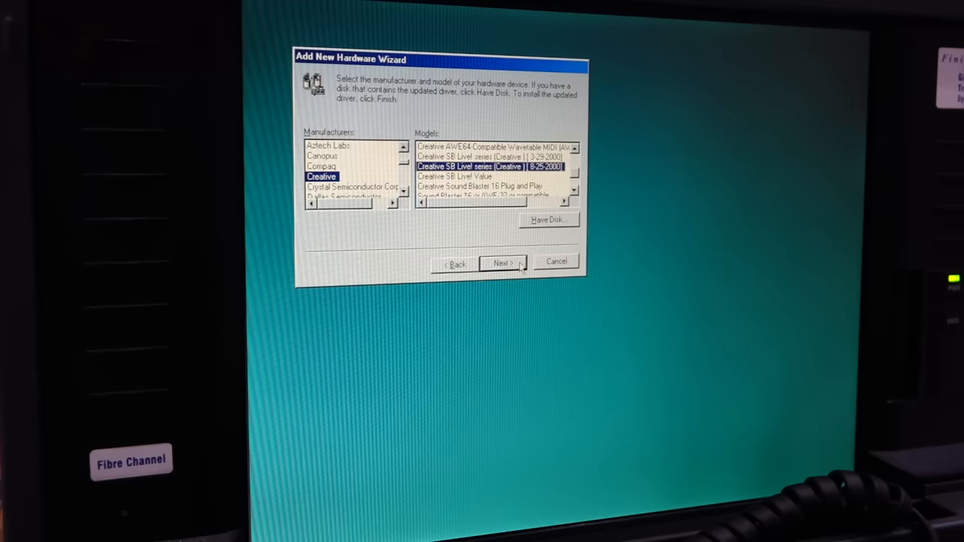
Install the chosen driver from the Windows INF folder despite the compatibility warning.
{"action": "left_click", "coordinate": [501, 263]}
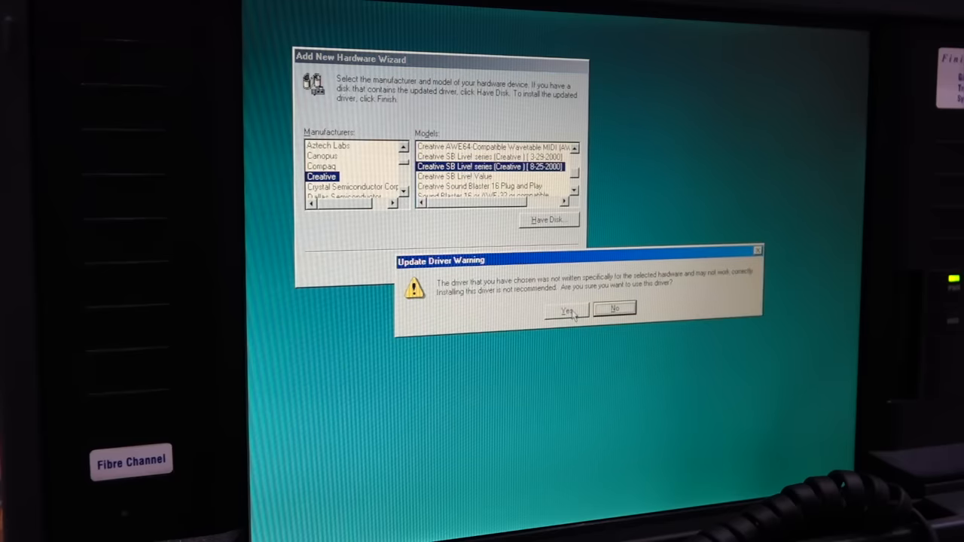
{"action": "left_click", "coordinate": [566, 310]}
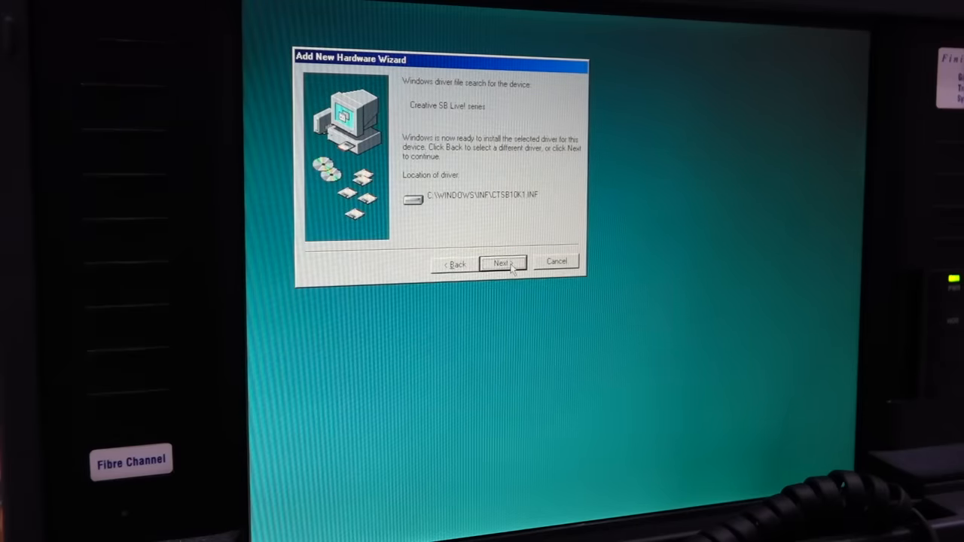
{"action": "left_click", "coordinate": [503, 265]}
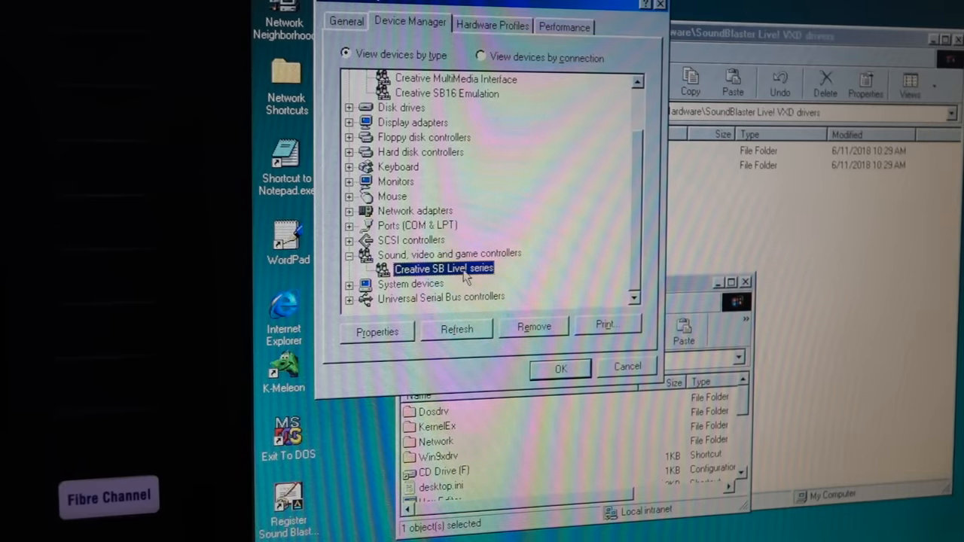
{"action": "mouse_move", "coordinate": [635, 268]}
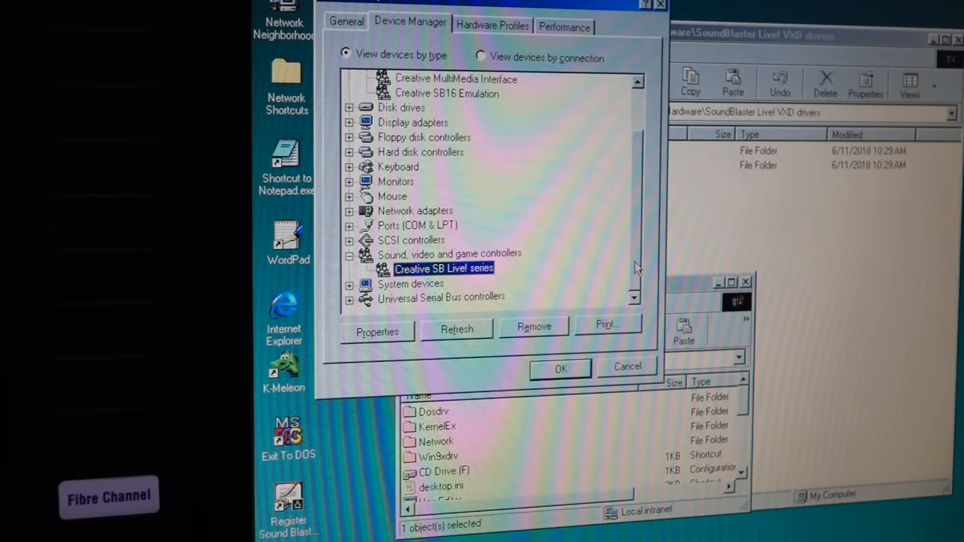
{"action": "mouse_move", "coordinate": [565, 229]}
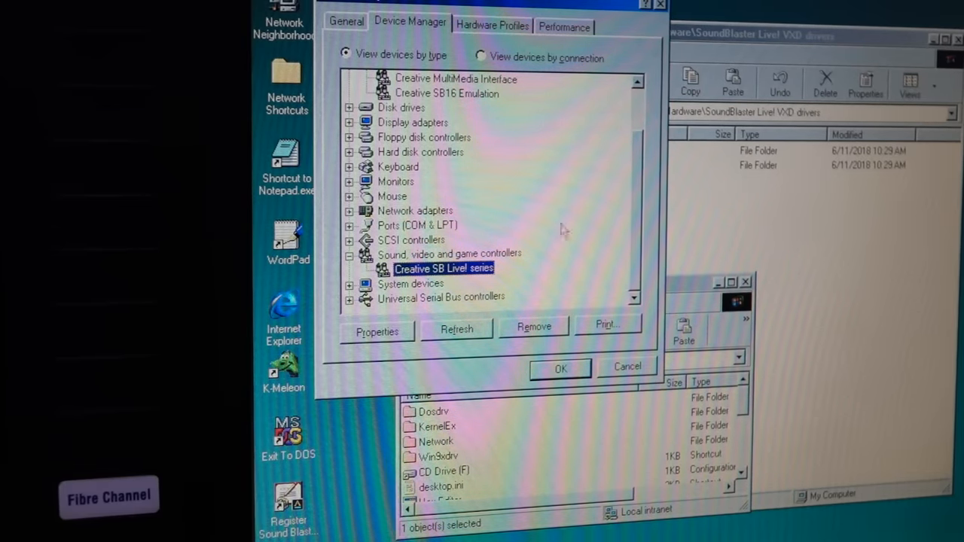
Bring up the context options for the Computer entry in Device Manager.
{"action": "left_click", "coordinate": [350, 240]}
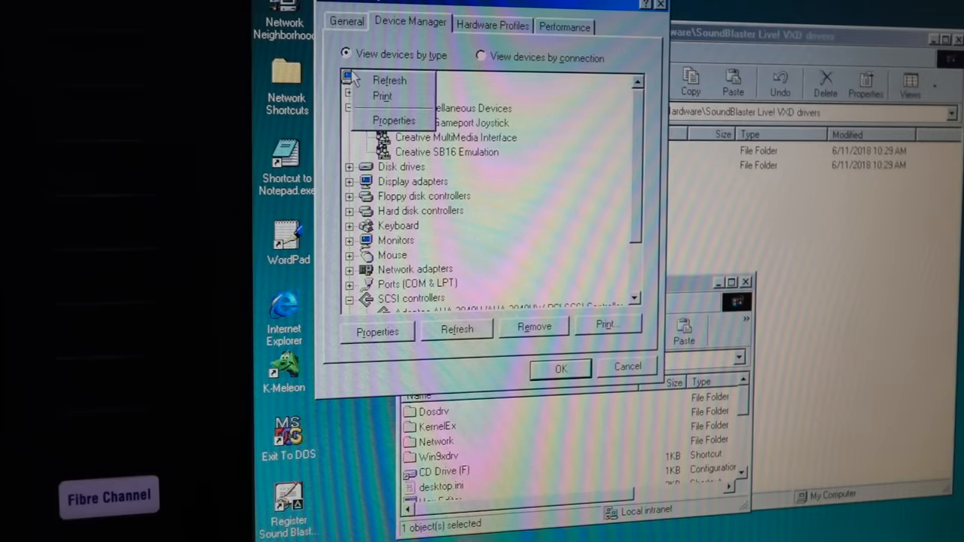
{"action": "mouse_move", "coordinate": [392, 121]}
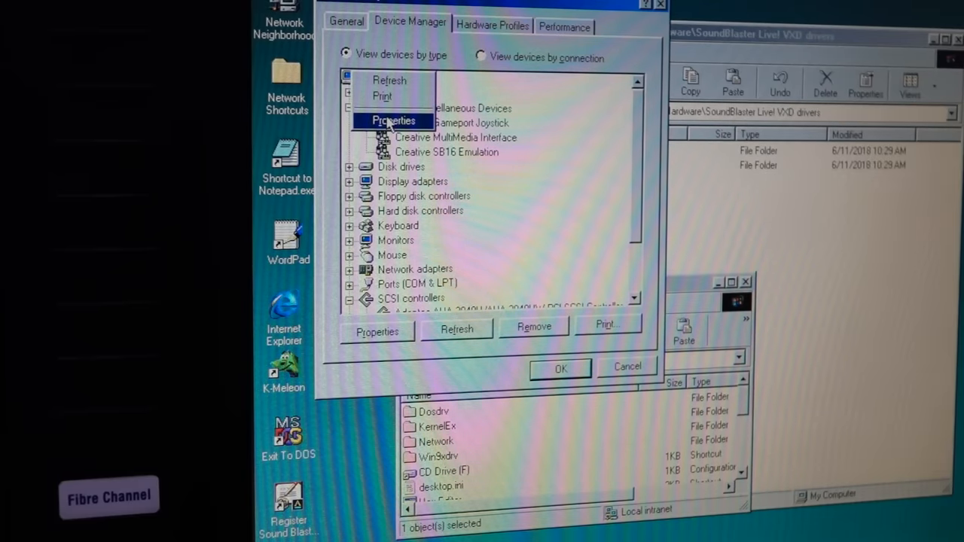
Show the computer's IRQ assignments and bring IRQ 9 shared by the Trident video into view.
{"action": "left_click", "coordinate": [391, 121]}
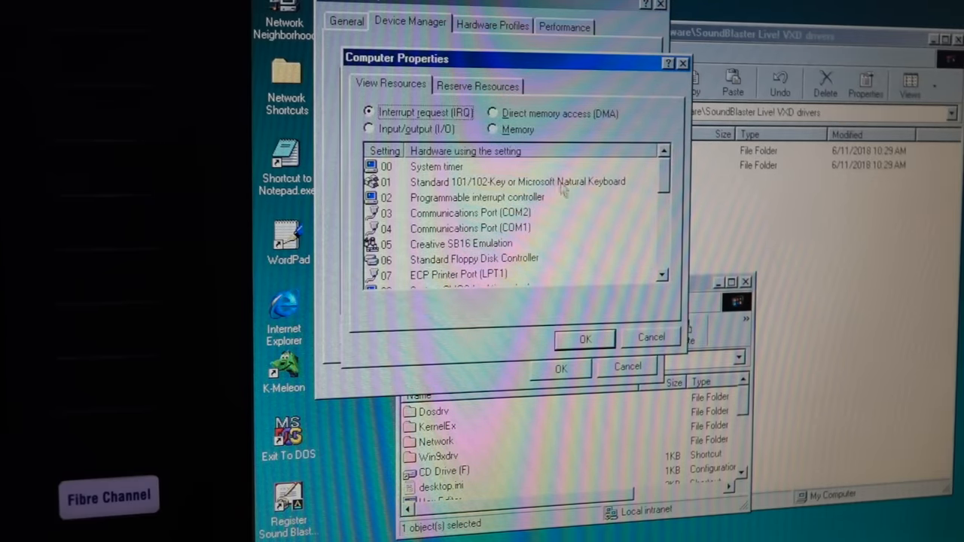
{"action": "left_click", "coordinate": [663, 276]}
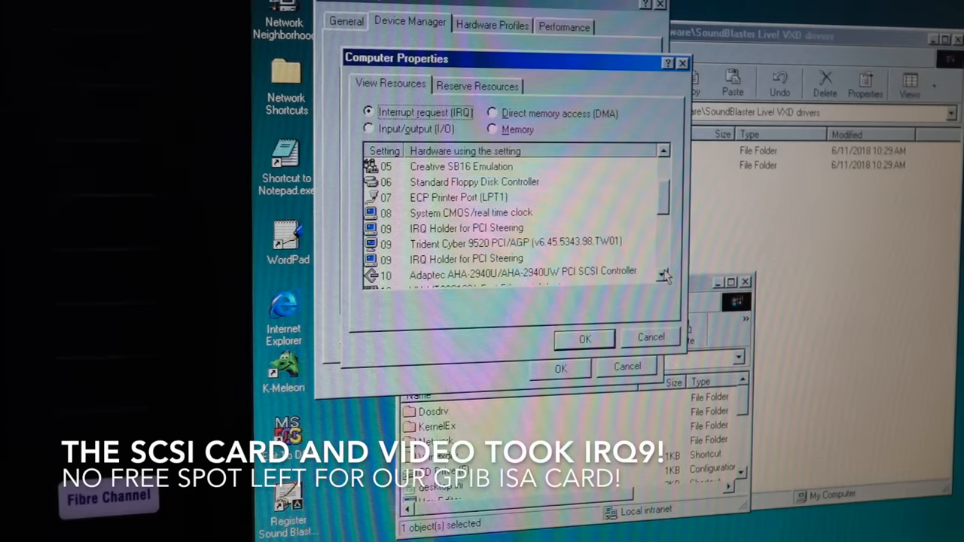
{"action": "left_click", "coordinate": [662, 275]}
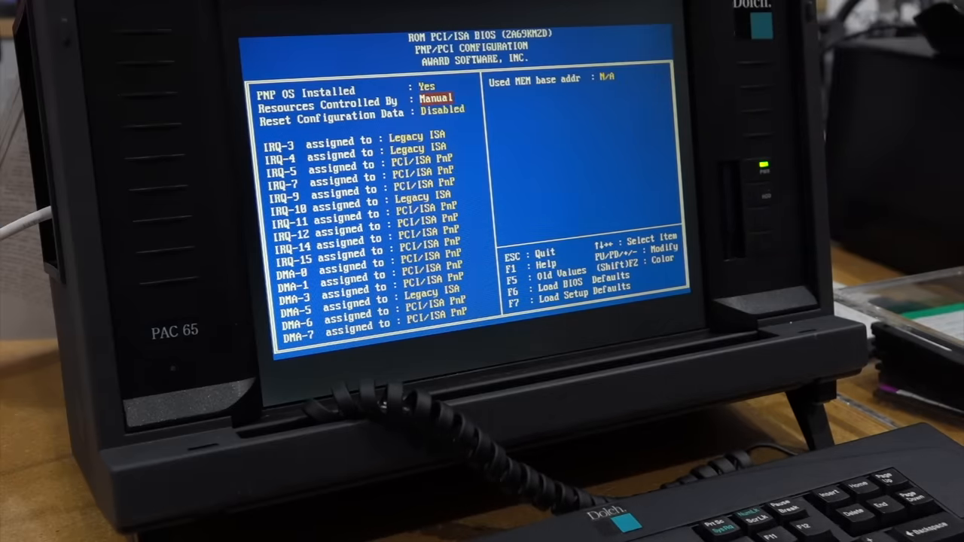
Move down to an IRQ assignment in the BIOS PnP/PCI settings.
{"action": "key", "text": "down"}
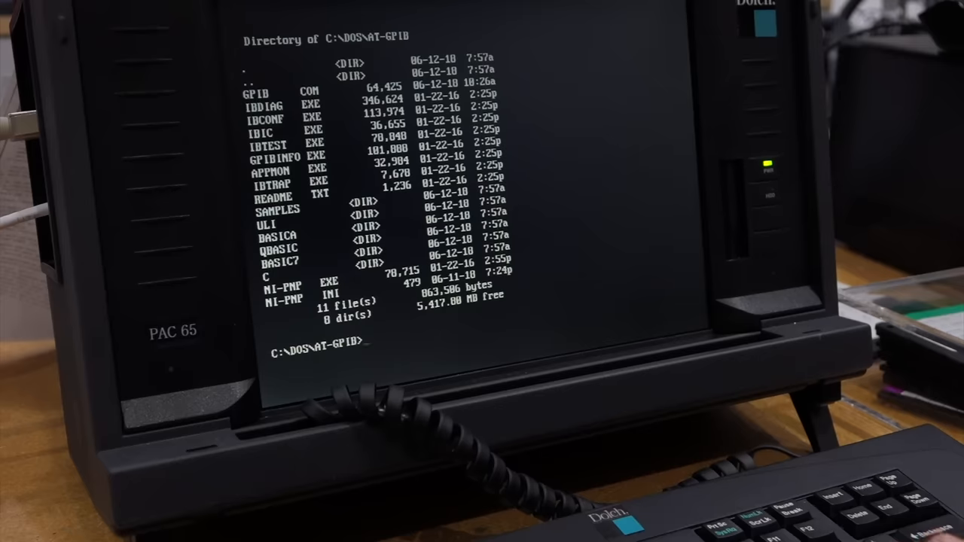
Run the ibdiag GPIB diagnostic from the C:\DOS\AT-GPIB prompt.
{"action": "type", "text": "ibdiag"}
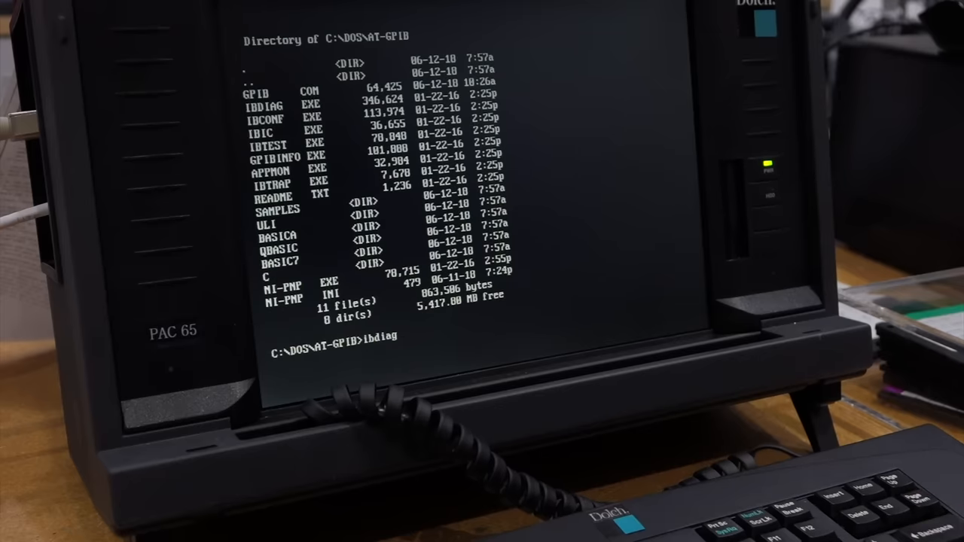
{"action": "key", "text": "Return"}
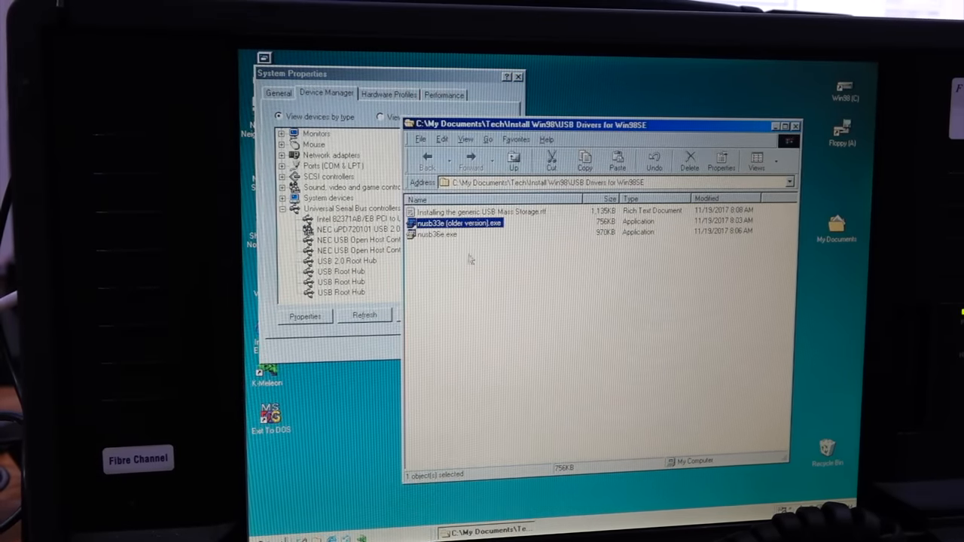
Launch nusb36e.exe and accept its license agreement.
{"action": "left_click", "coordinate": [436, 235]}
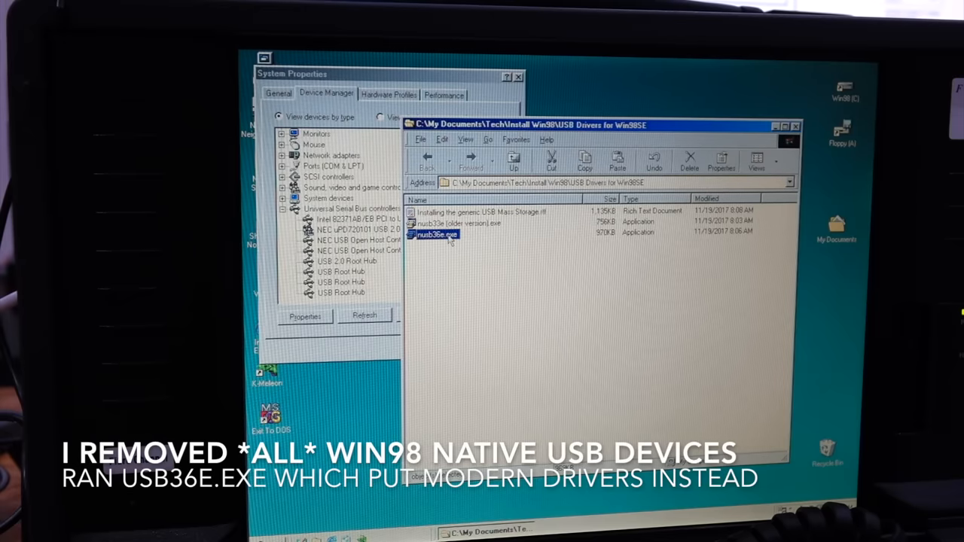
{"action": "double_click", "coordinate": [434, 235]}
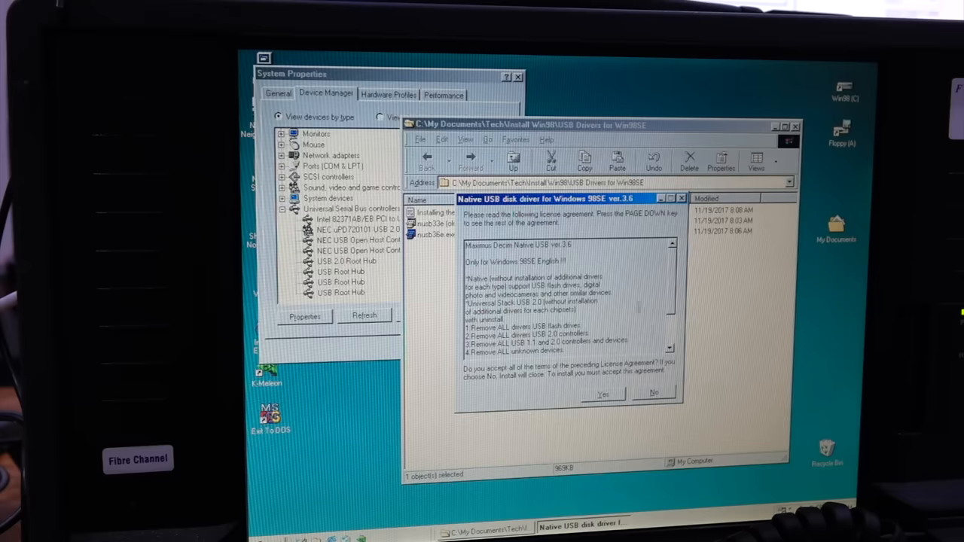
{"action": "scroll", "scroll_direction": "down", "scroll_amount": 3}
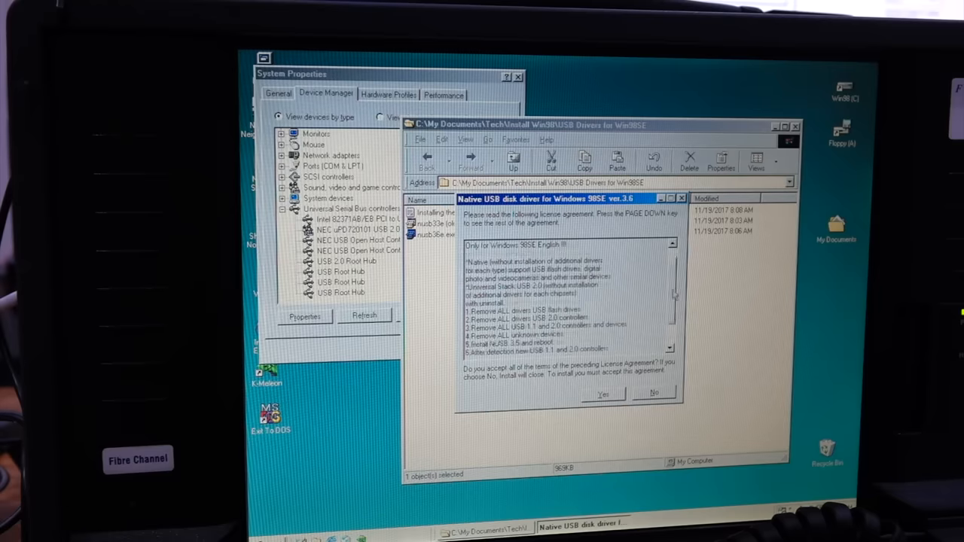
{"action": "left_click", "coordinate": [654, 394]}
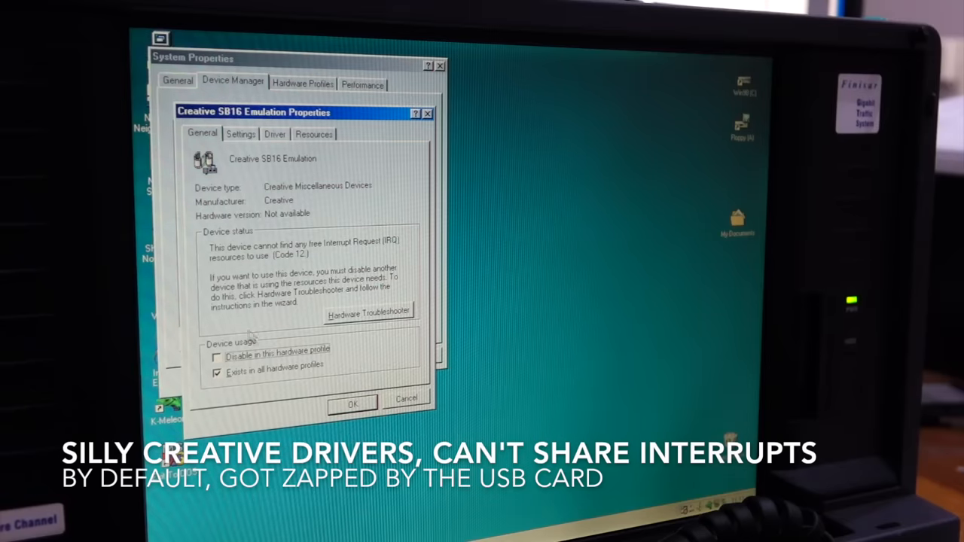
Close the SB16 Emulation properties and scroll Device Manager to the USB controllers.
{"action": "left_click", "coordinate": [241, 132]}
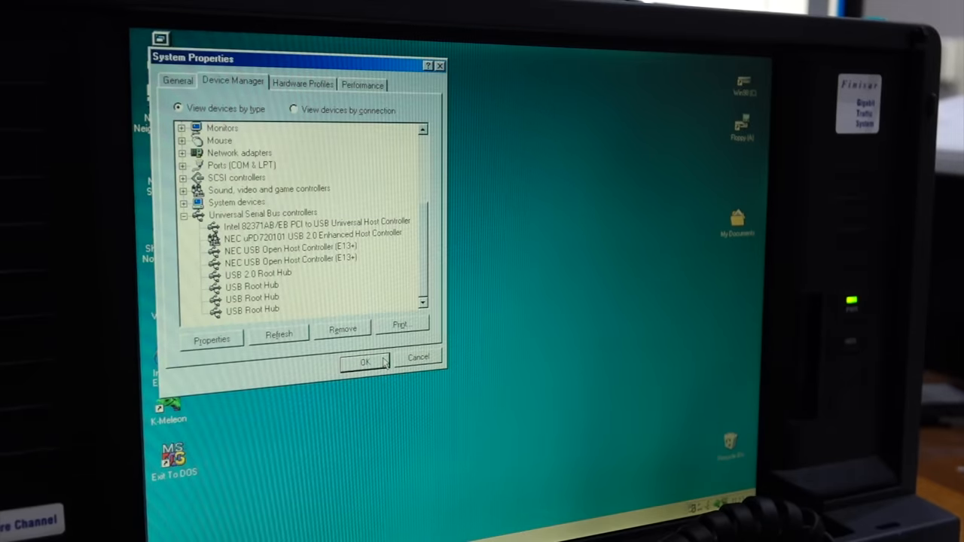
{"action": "scroll", "scroll_direction": "up", "scroll_amount": 3}
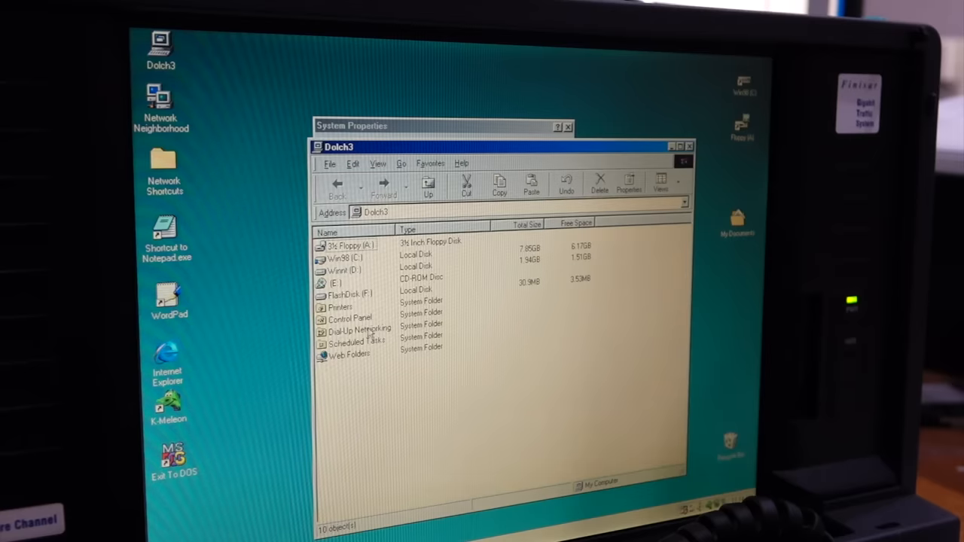
Browse the FlashDisk (F:) drive's folders and documents.
{"action": "left_click", "coordinate": [346, 292]}
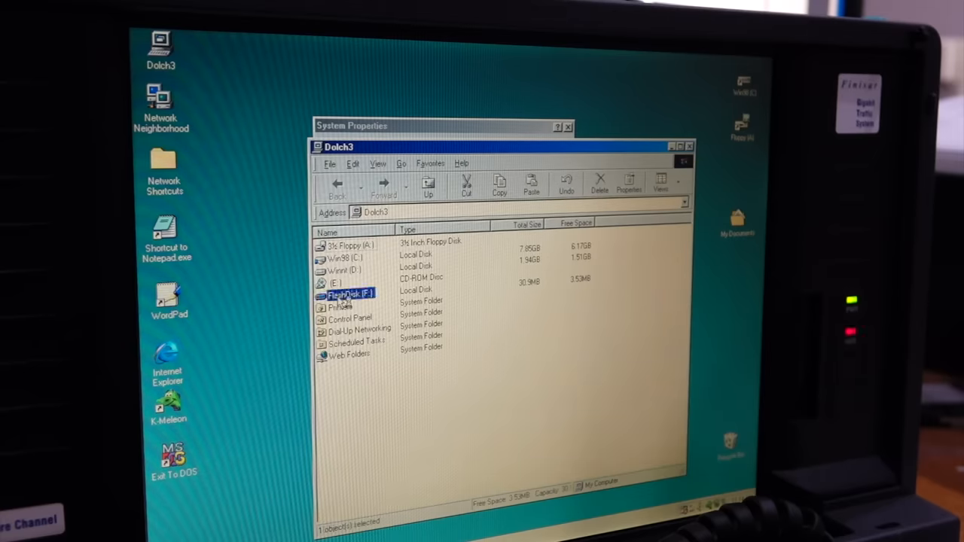
{"action": "double_click", "coordinate": [346, 293]}
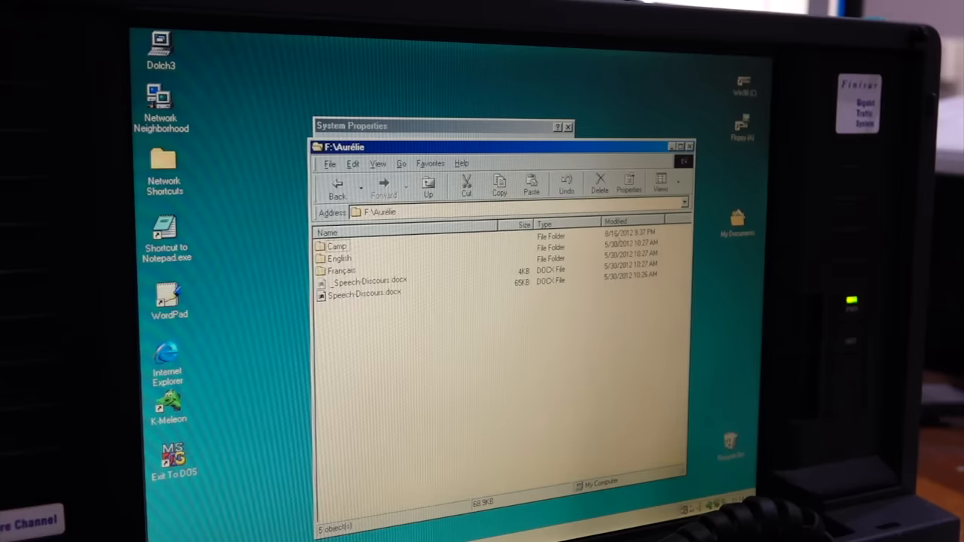
{"action": "left_click", "coordinate": [386, 146]}
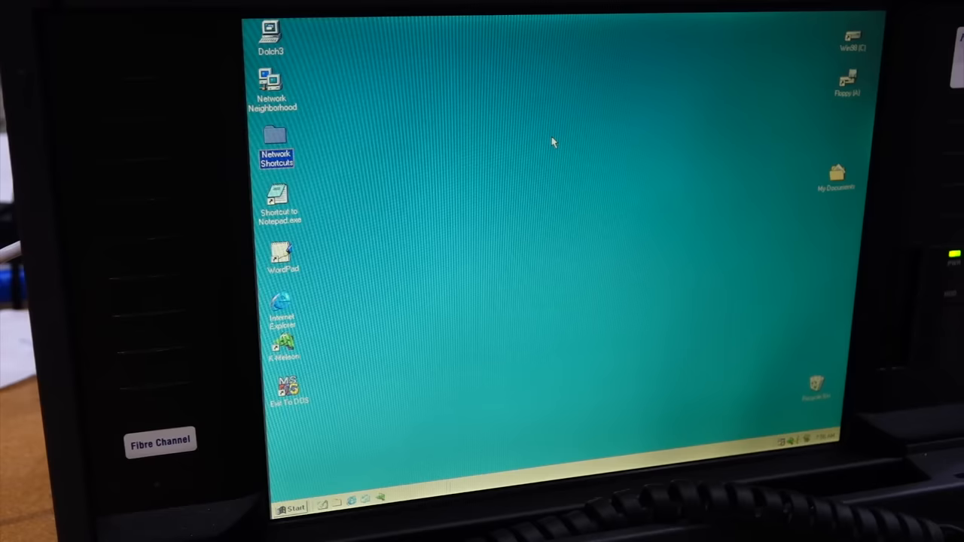
{"action": "mouse_move", "coordinate": [394, 138]}
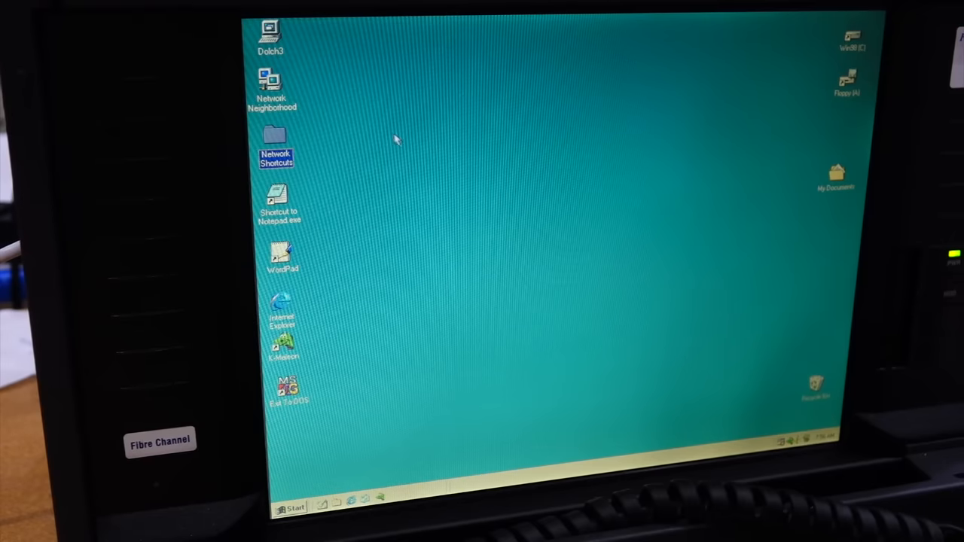
{"action": "mouse_move", "coordinate": [280, 147]}
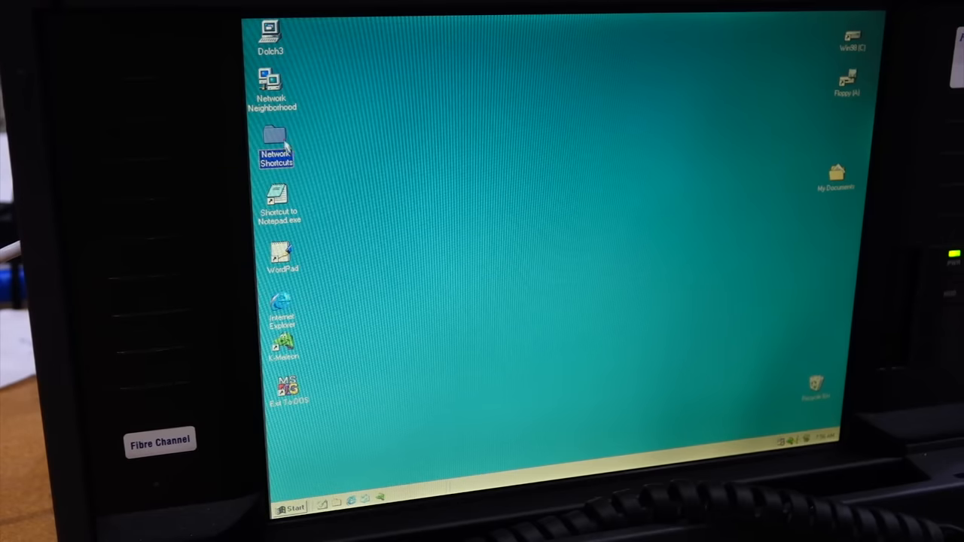
{"action": "mouse_move", "coordinate": [309, 132]}
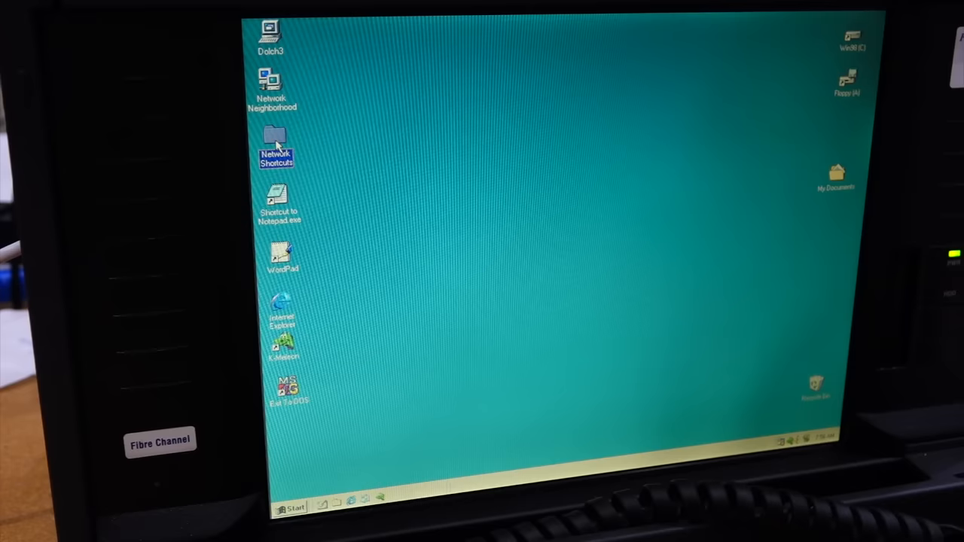
Browse from Network Shortcuts into the Dolch3 computer's shared c drive.
{"action": "double_click", "coordinate": [274, 143]}
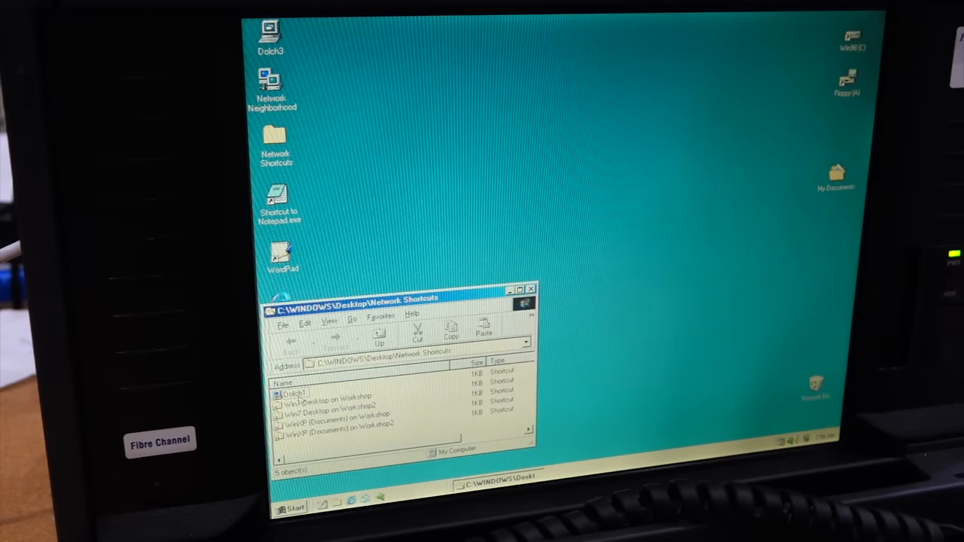
{"action": "double_click", "coordinate": [289, 393]}
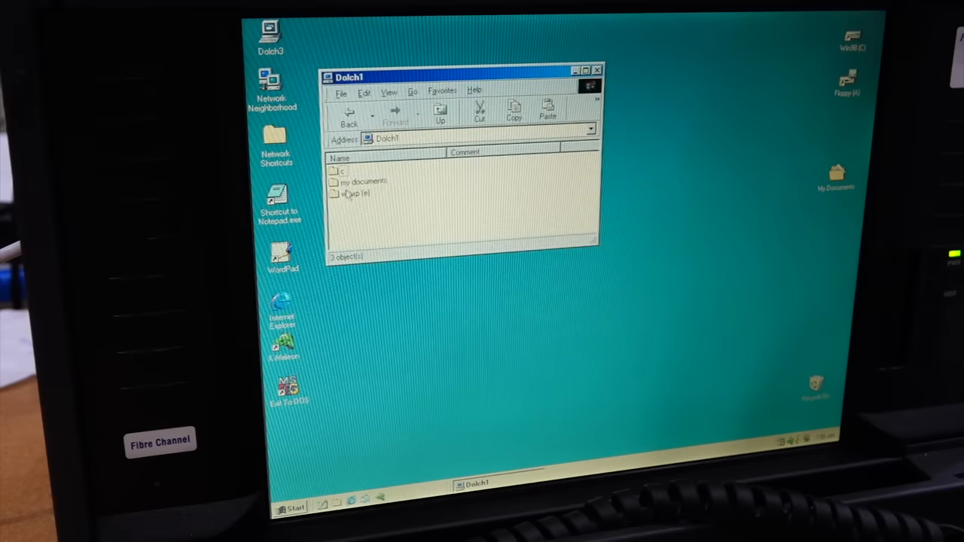
{"action": "double_click", "coordinate": [342, 172]}
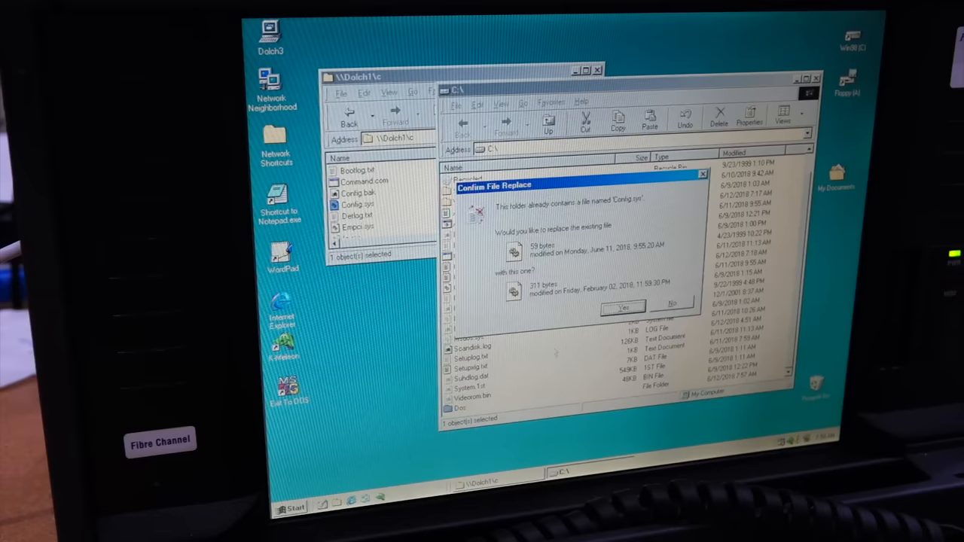
Confirm overwriting the local Config.sys with the copy from \\Dolch3\c.
{"action": "left_click", "coordinate": [622, 308]}
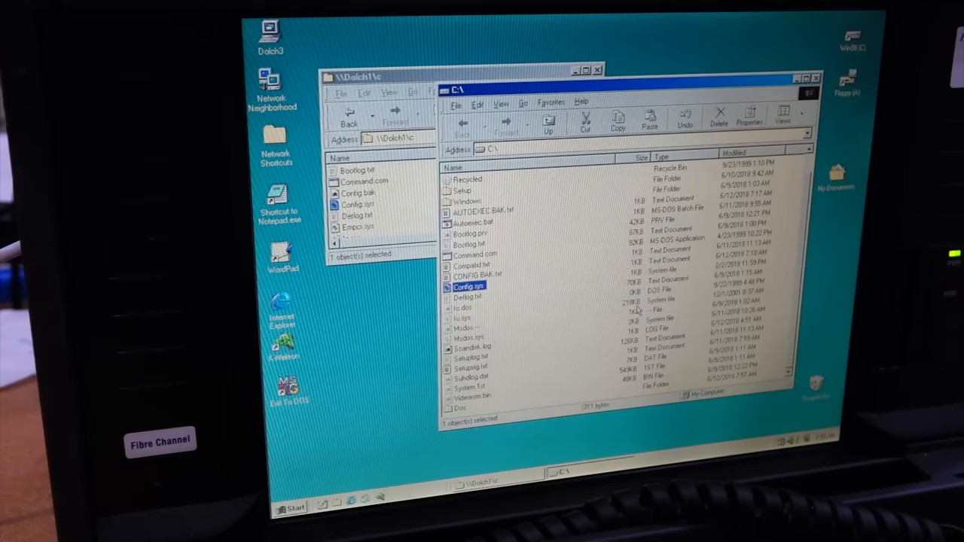
{"action": "left_click", "coordinate": [399, 75]}
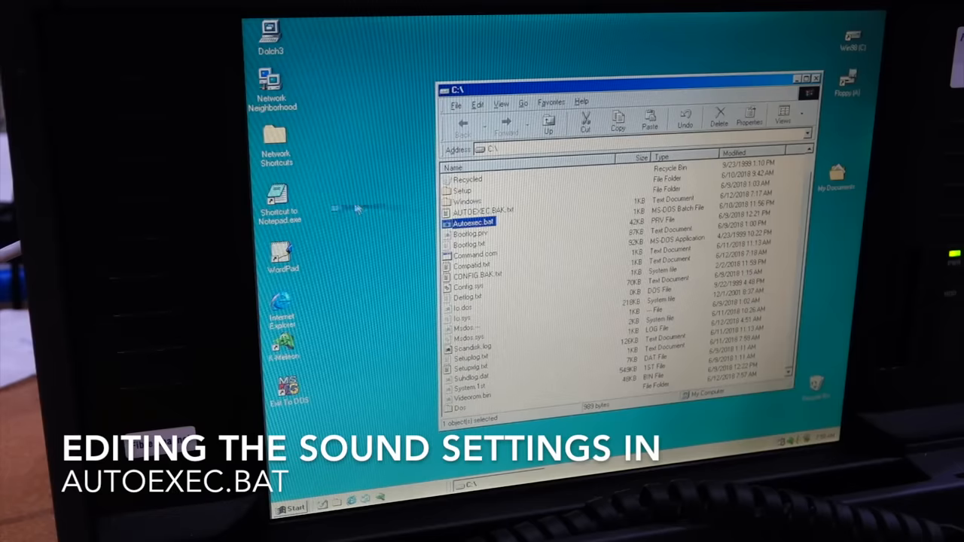
Review Autoexec.bat's Sound Blaster settings and bring up a device's properties in Device Manager.
{"action": "double_click", "coordinate": [473, 223]}
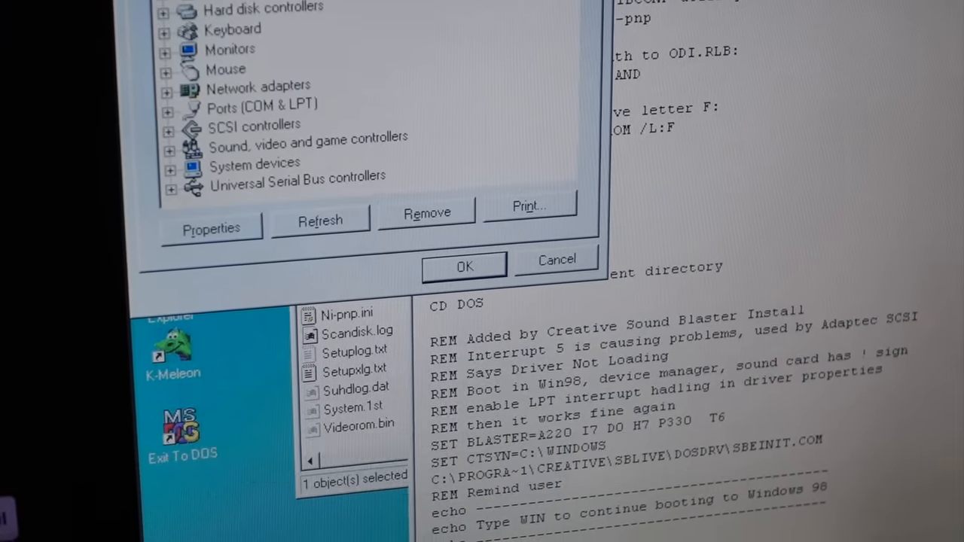
{"action": "scroll", "scroll_direction": "up", "scroll_amount": 3}
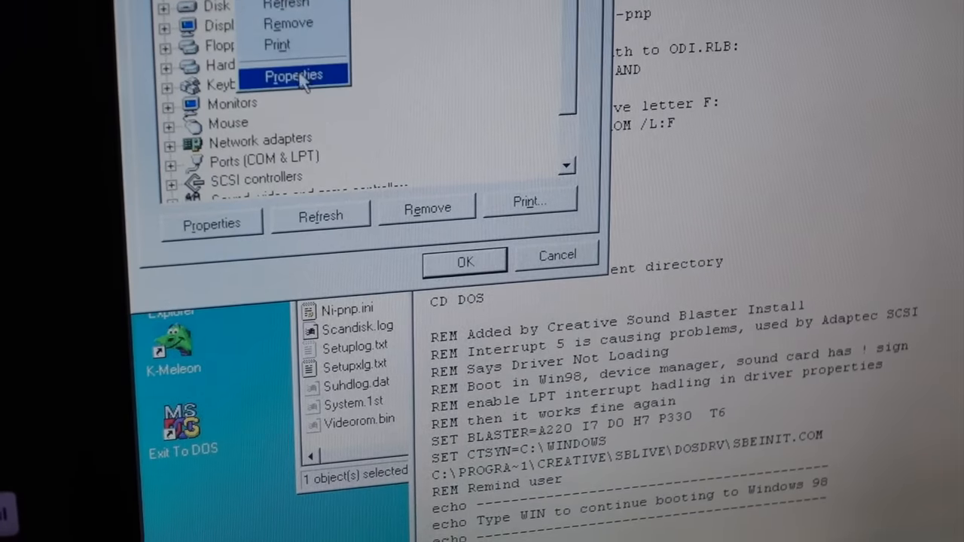
{"action": "left_click", "coordinate": [293, 75]}
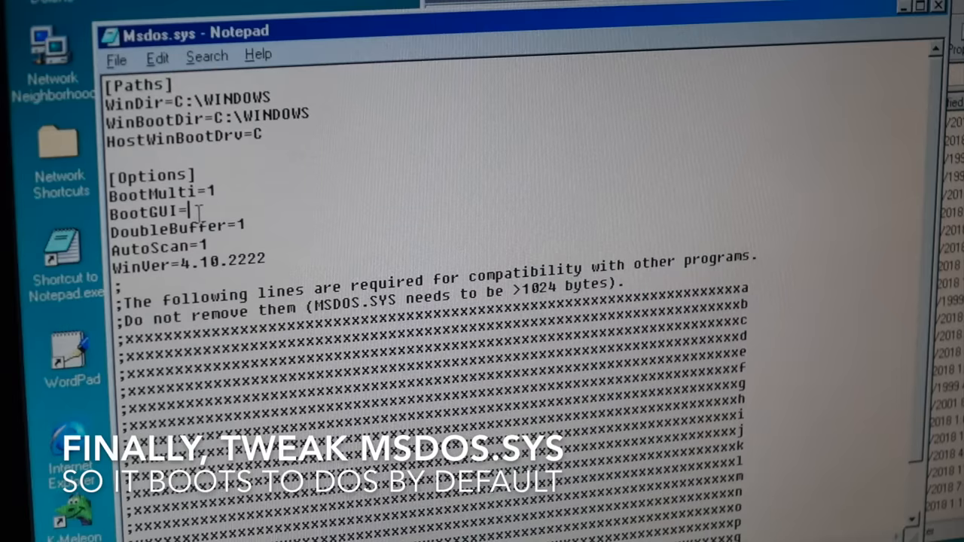
Change BootGUI to 0 in Msdos.sys and save it so the machine boots to DOS.
{"action": "type", "text": "0"}
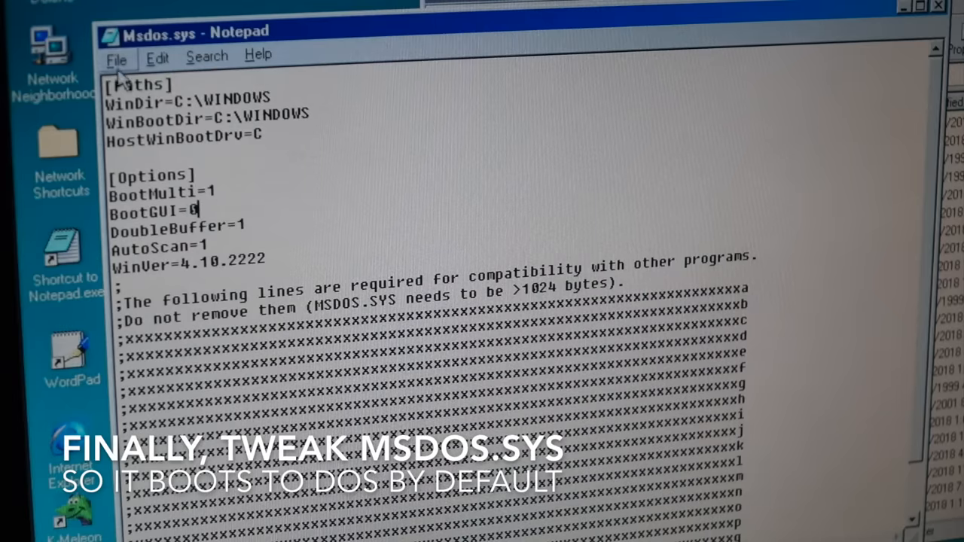
{"action": "left_click", "coordinate": [118, 57]}
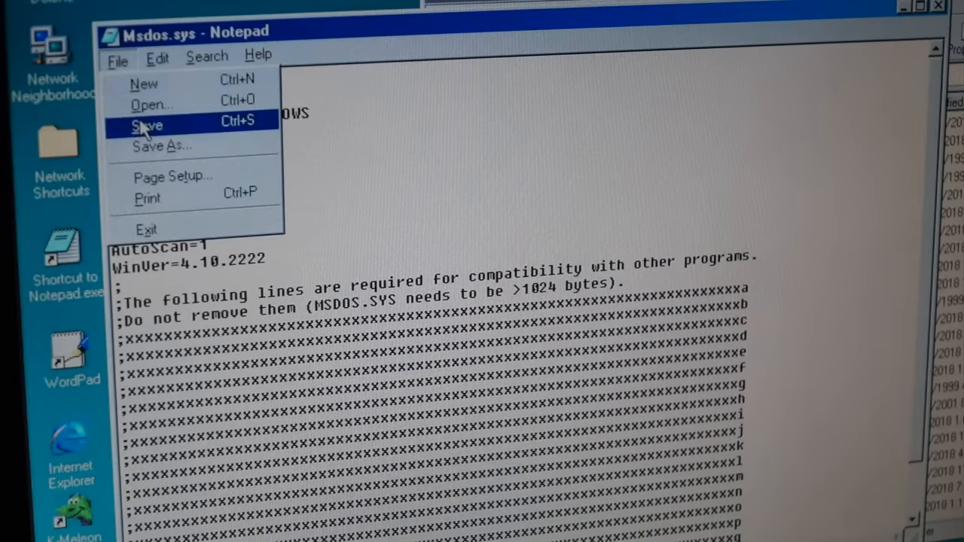